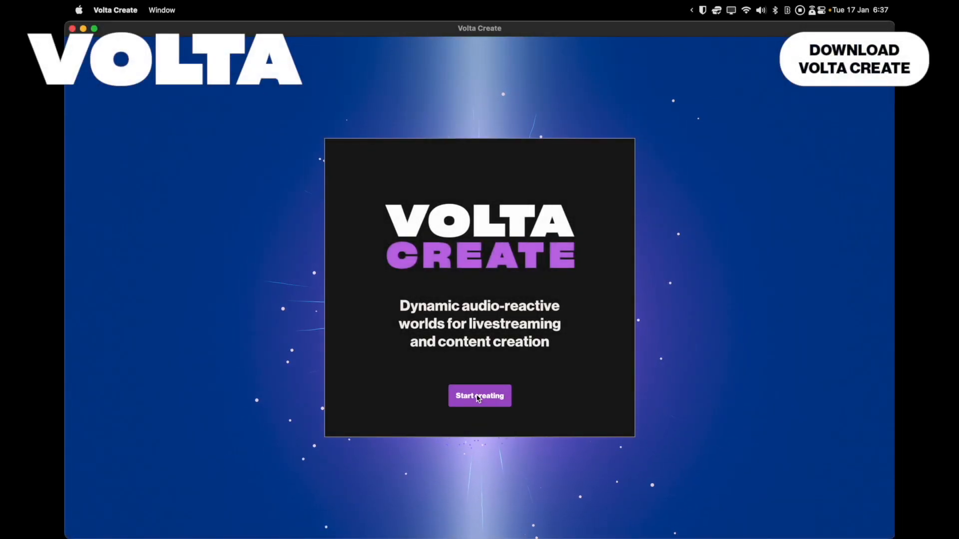
# - Start creating and submit the sign-up email to reach the onboarding walkthrough
pyautogui.click(479, 396)
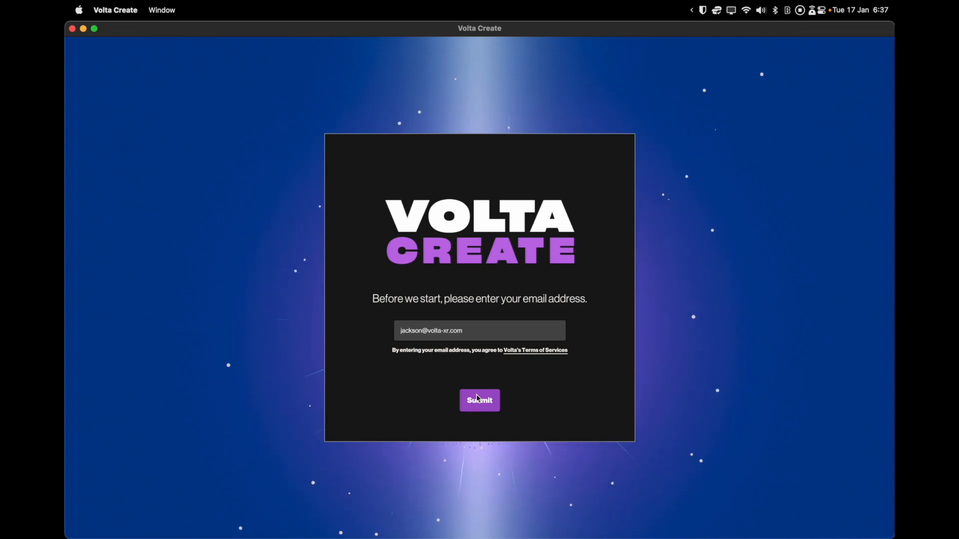
pyautogui.click(479, 400)
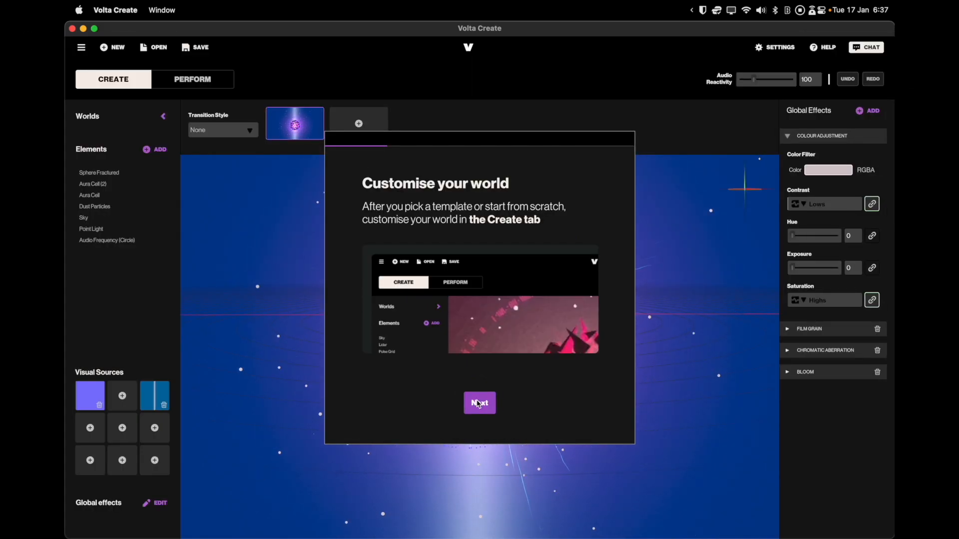
# - Step through the walkthrough, choosing MacBook Pro Microphone as the audio input device
pyautogui.click(478, 403)
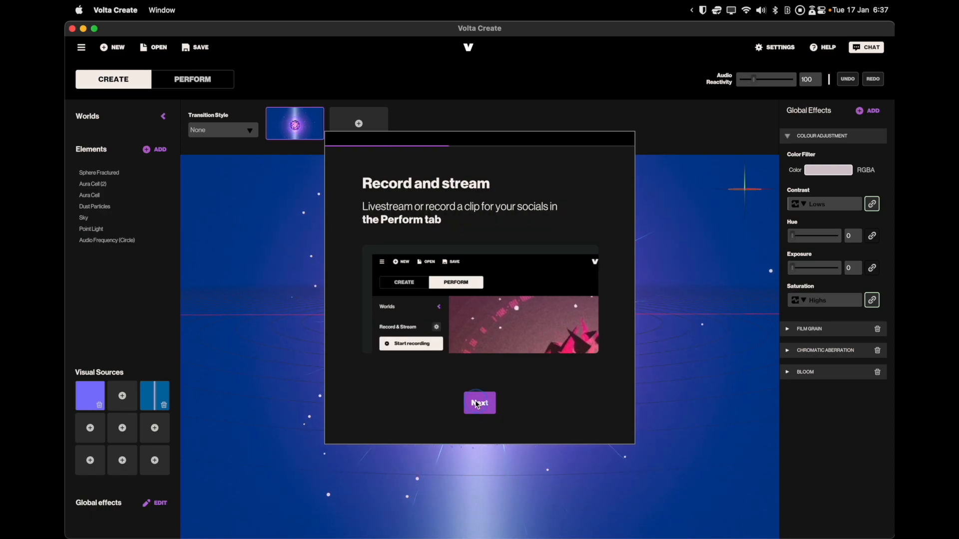
pyautogui.click(480, 403)
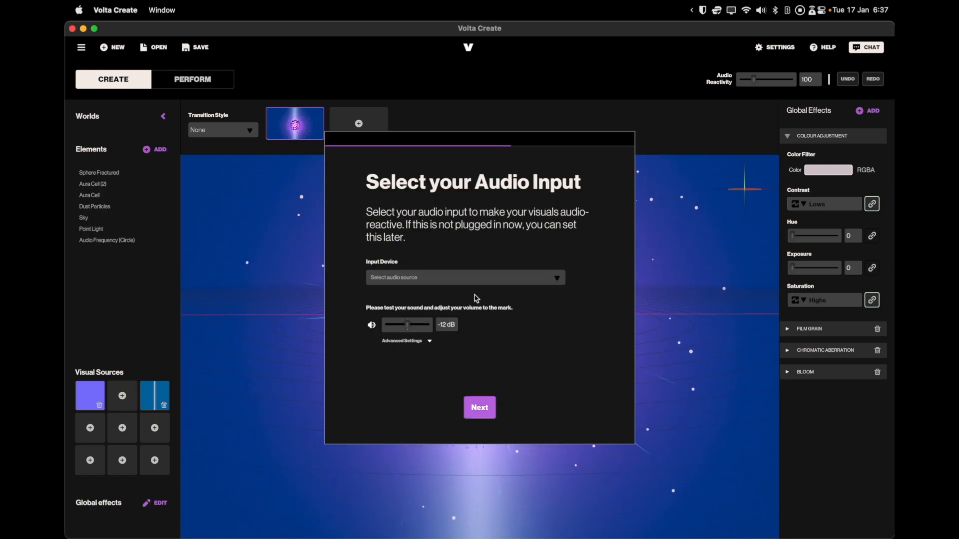
pyautogui.click(464, 278)
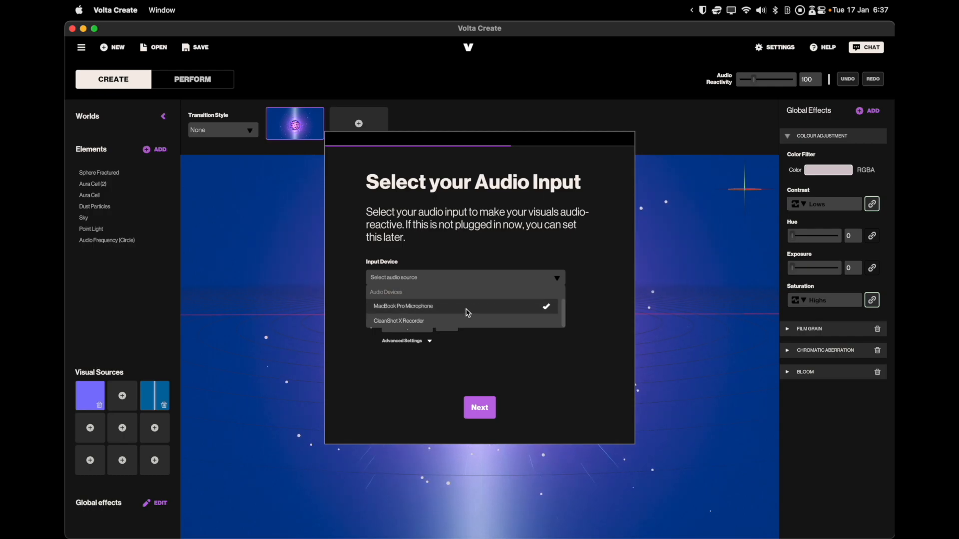
pyautogui.click(403, 306)
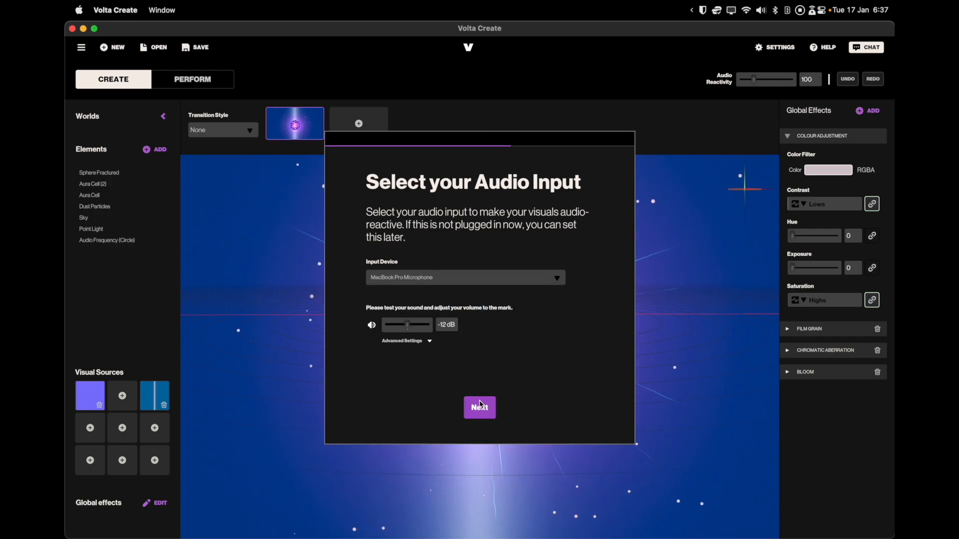
pyautogui.click(480, 408)
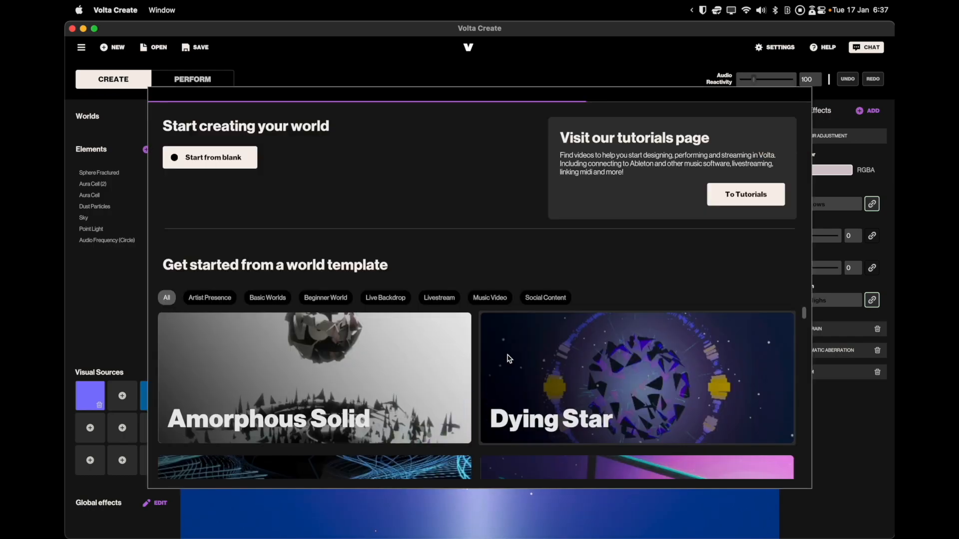
pyautogui.moveTo(266, 155)
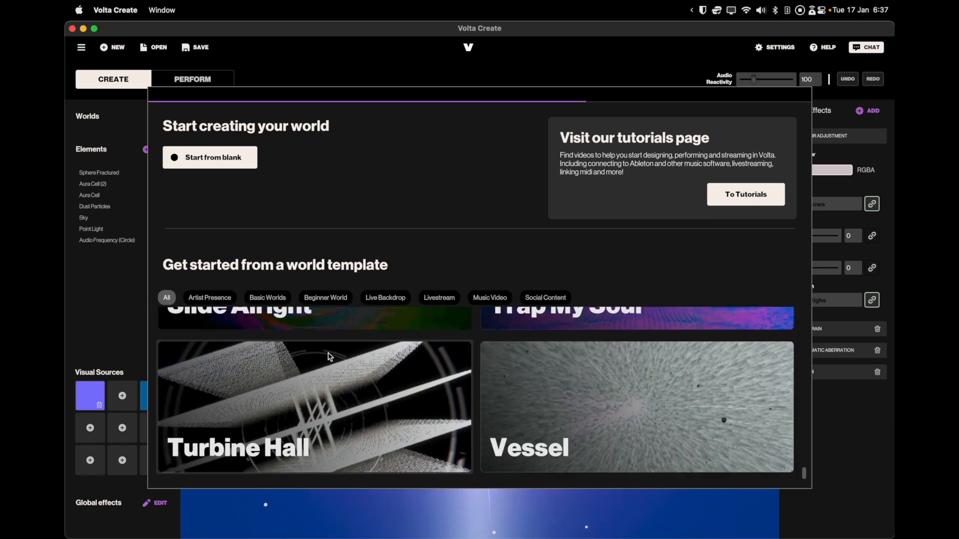
# - Create a new world from the blank template
pyautogui.click(210, 158)
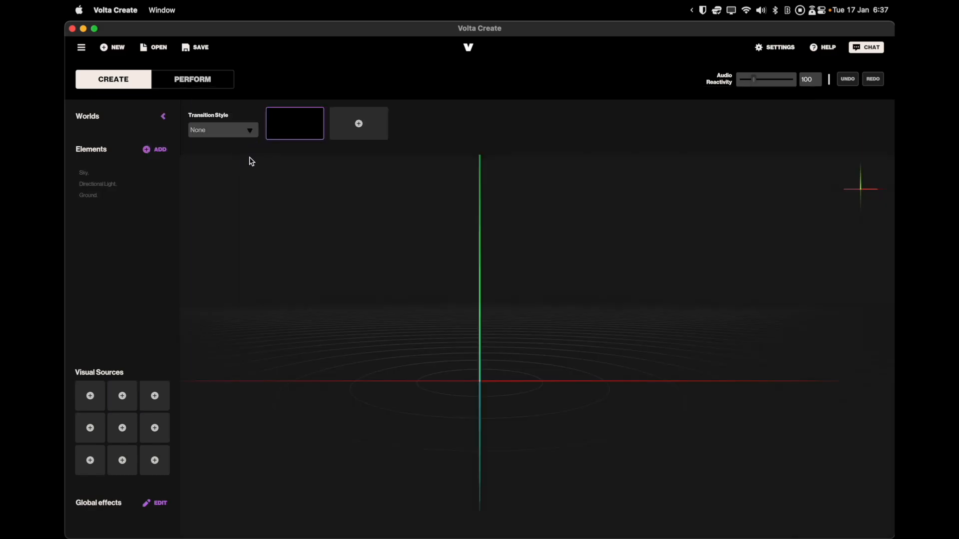
# - Add a Capsule element to the blank world from the element catalogue
pyautogui.click(160, 149)
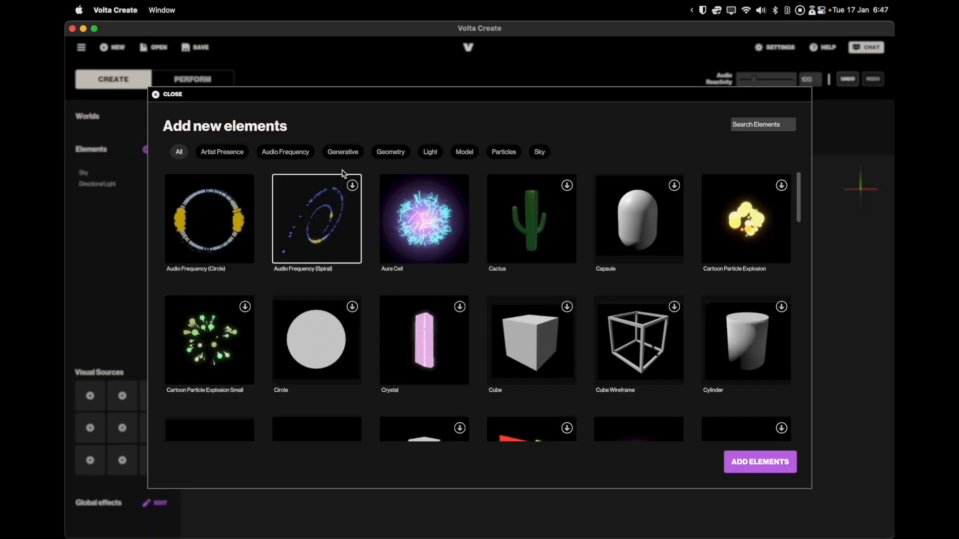
pyautogui.scroll(-3)
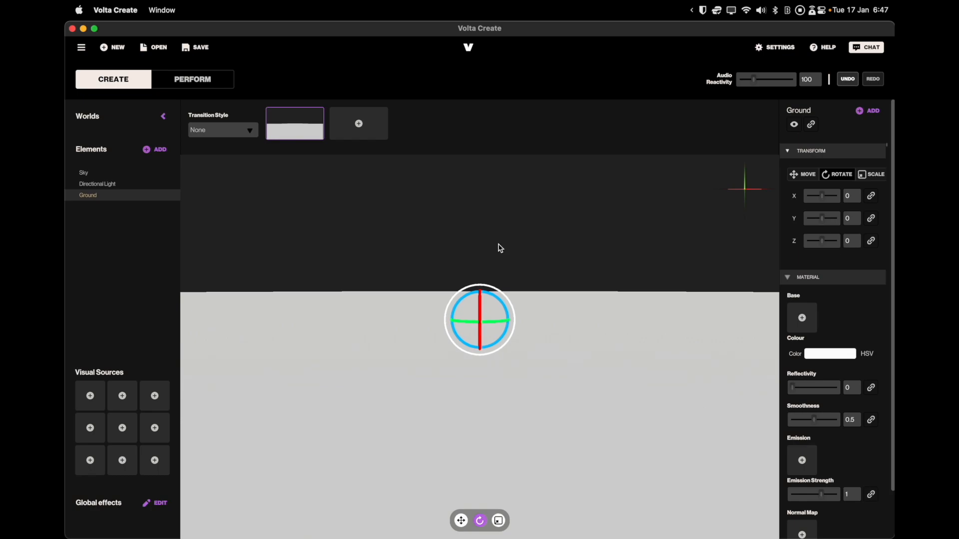
pyautogui.click(160, 149)
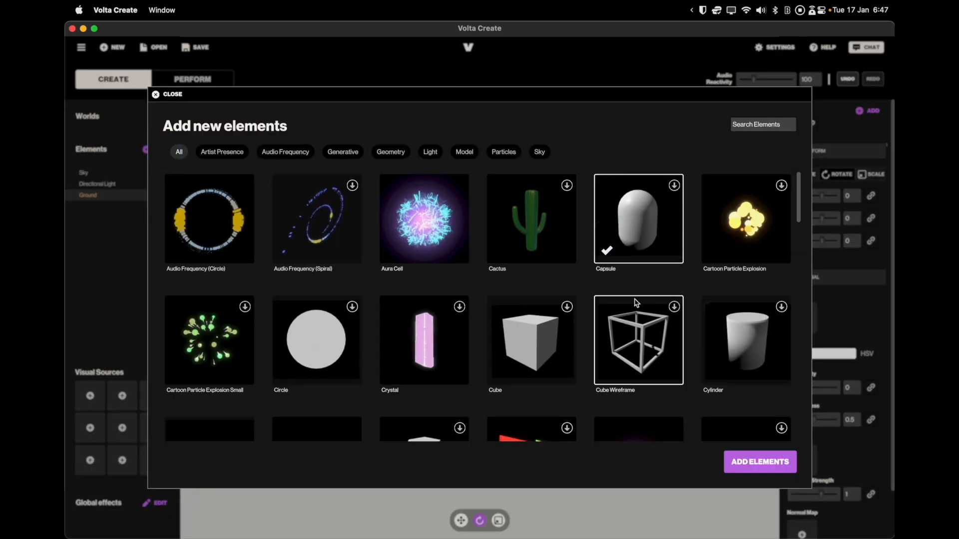
pyautogui.click(759, 462)
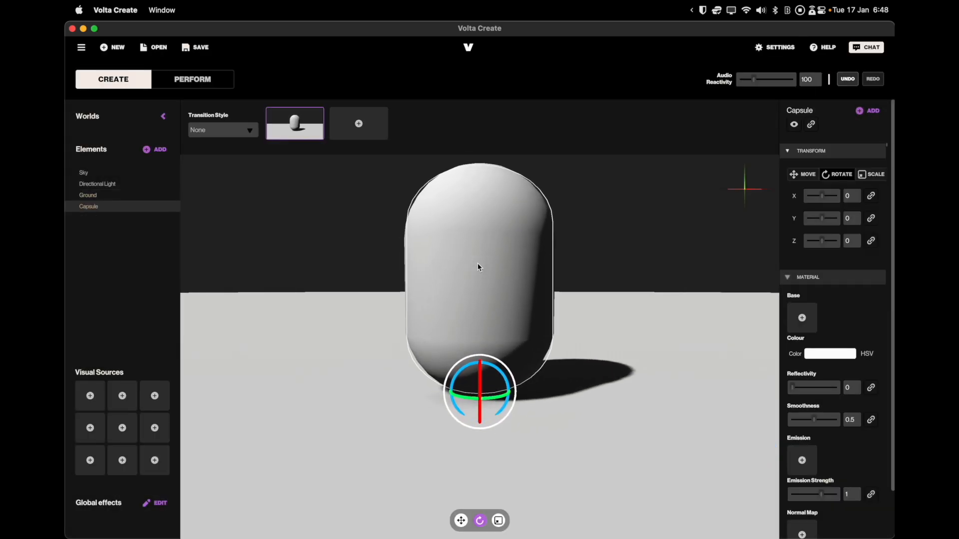
pyautogui.click(90, 394)
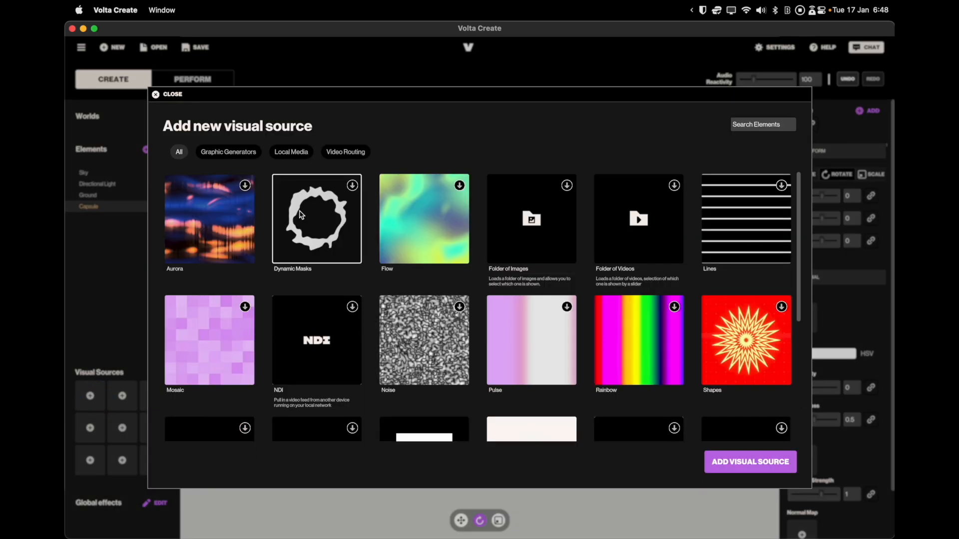
# - Add the Rainbow visual source to the project
pyautogui.click(638, 340)
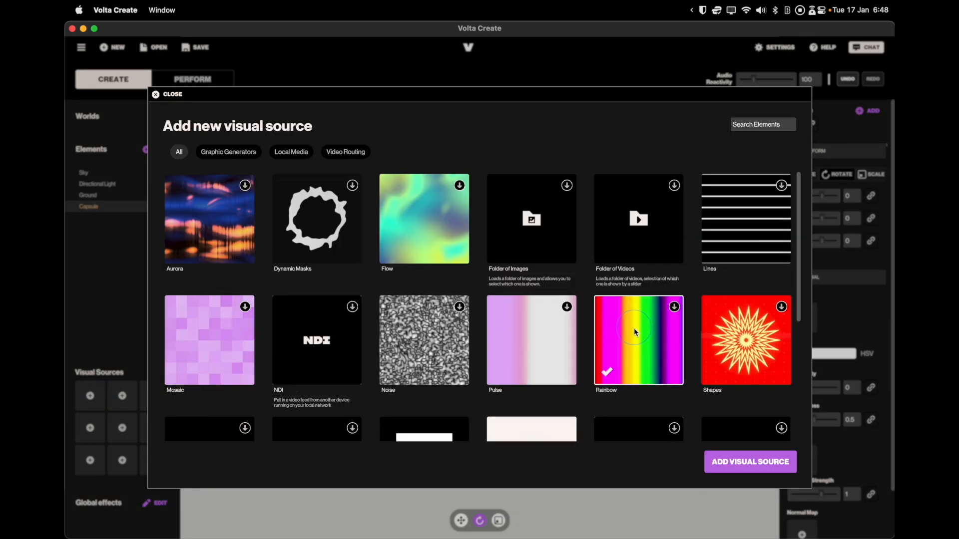
pyautogui.click(749, 461)
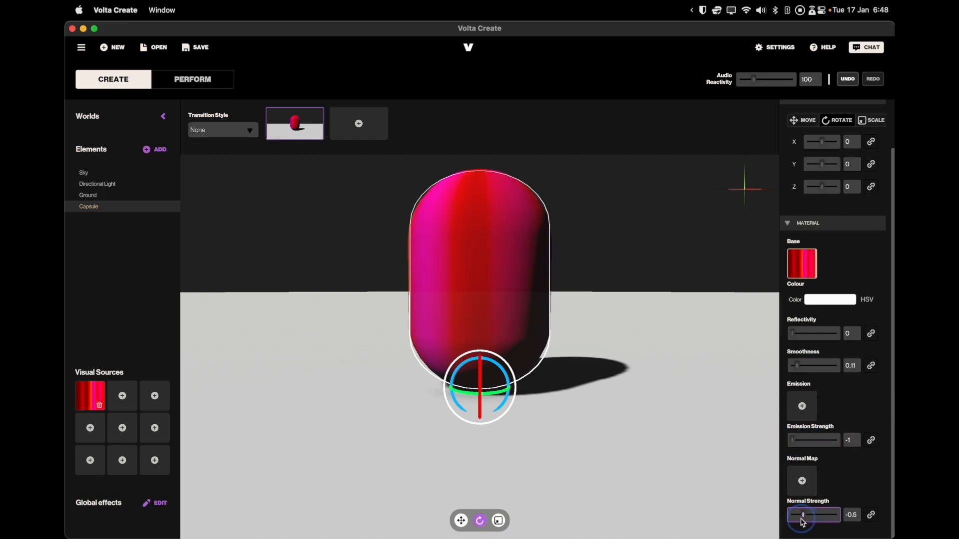
# - Adjust normal strength and tint the capsule salmon red (hue 0, saturation about 0.58)
pyautogui.moveTo(803, 515); pyautogui.dragTo(836, 514)
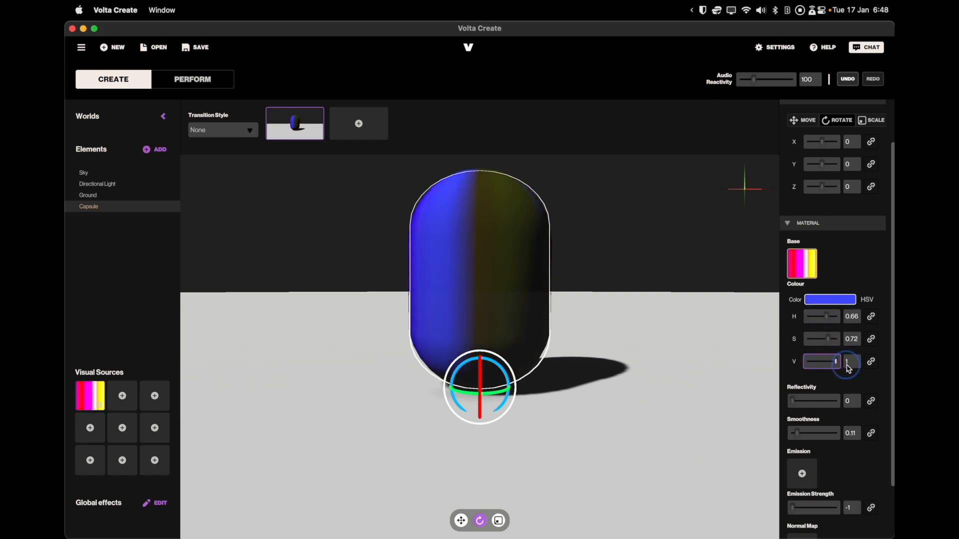
pyautogui.moveTo(838, 316); pyautogui.dragTo(808, 316)
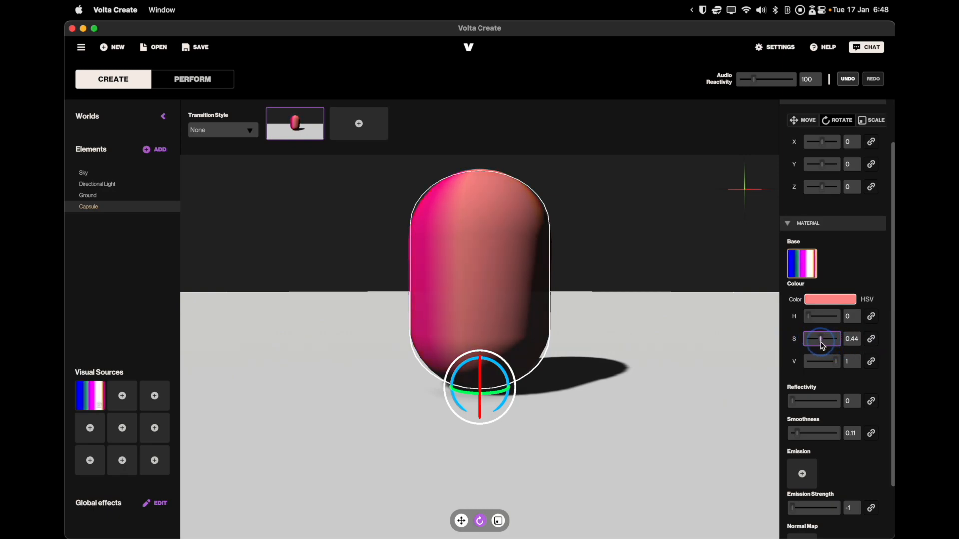
pyautogui.moveTo(822, 340); pyautogui.dragTo(814, 339)
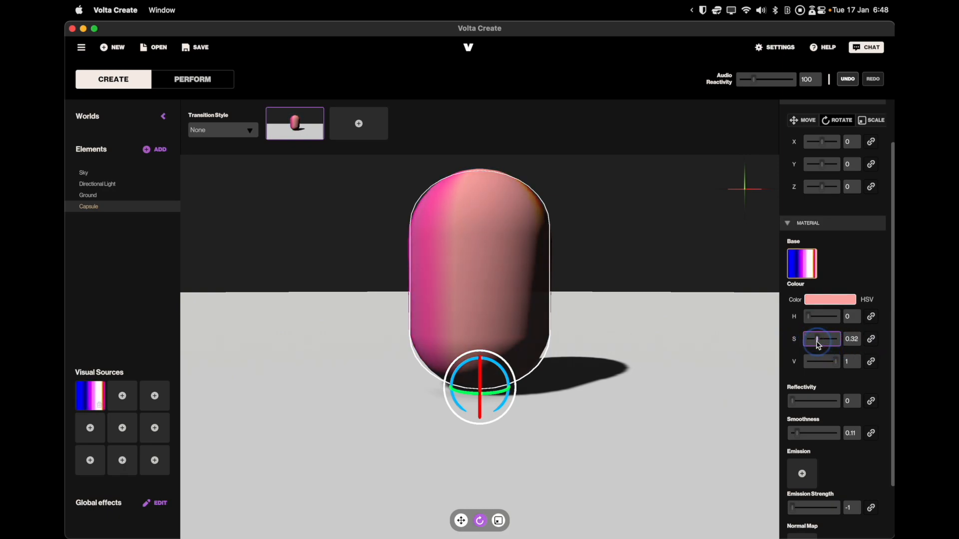
pyautogui.moveTo(813, 339); pyautogui.dragTo(826, 339)
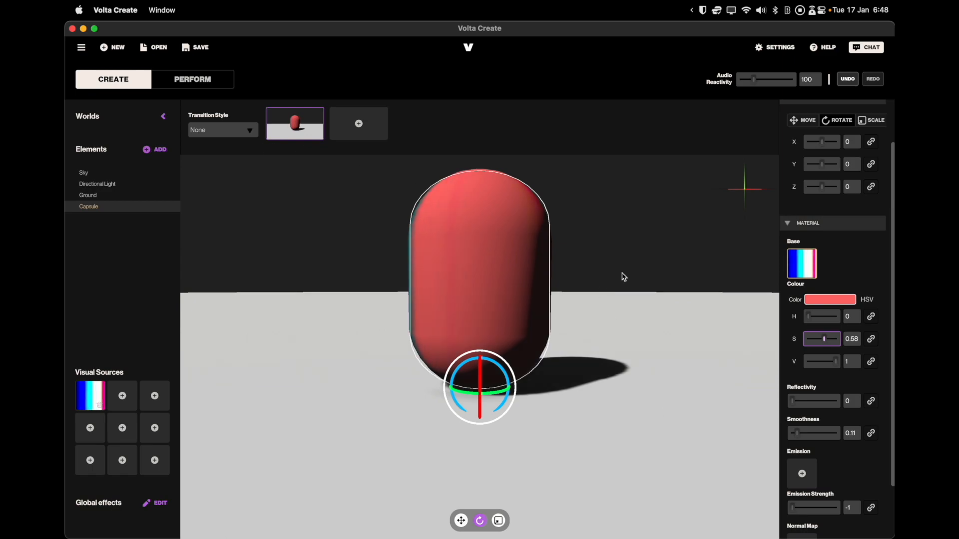
pyautogui.click(871, 316)
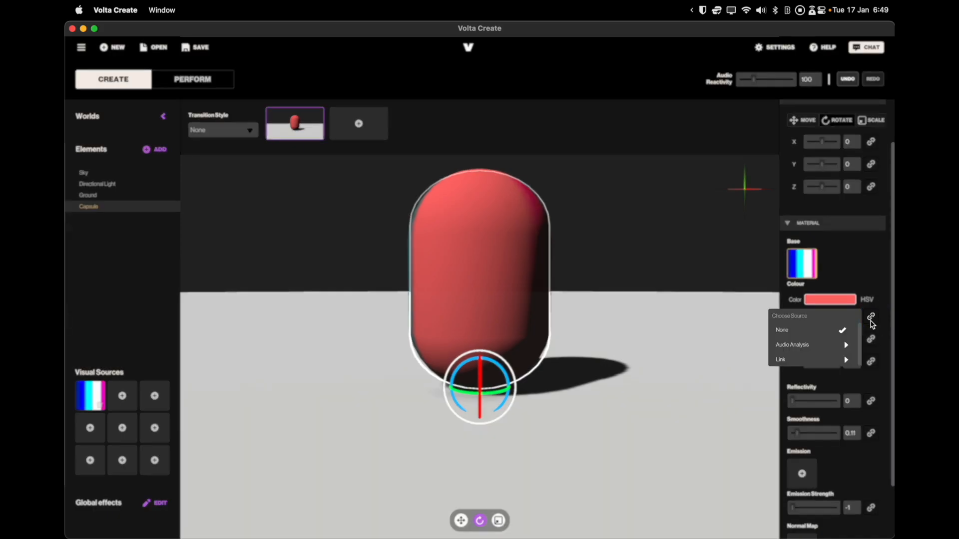
# - Link the capsule's hue to Audio Analysis > All, then switch to PERFORM
pyautogui.click(792, 344)
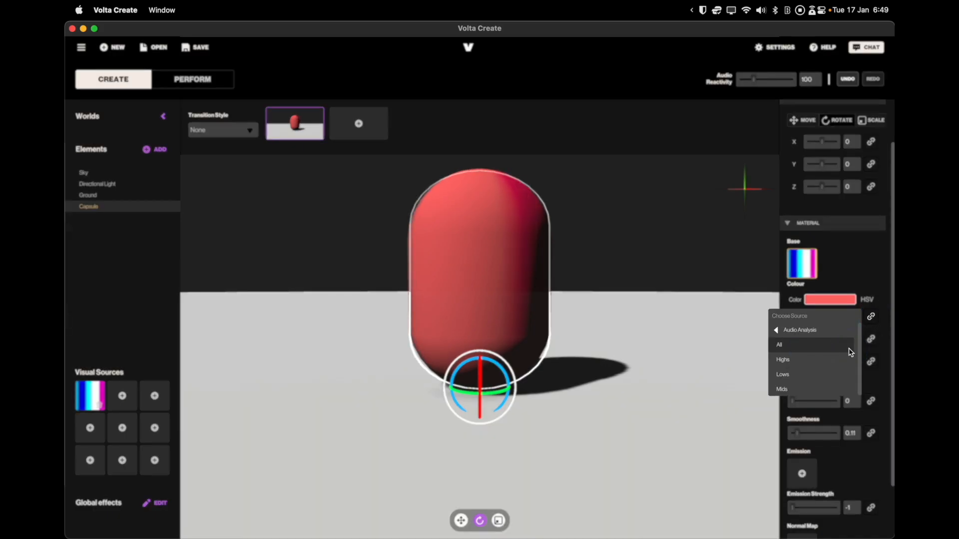
pyautogui.click(799, 330)
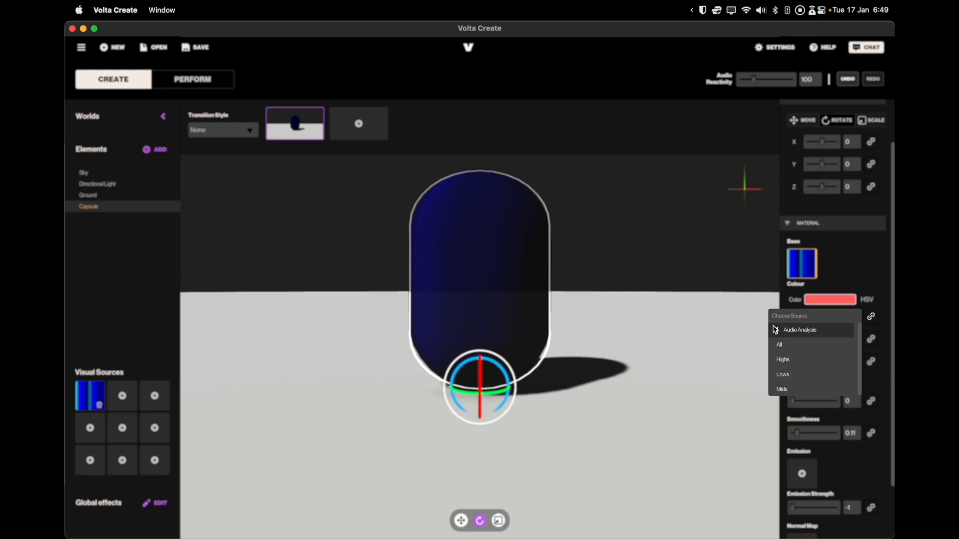
pyautogui.click(799, 330)
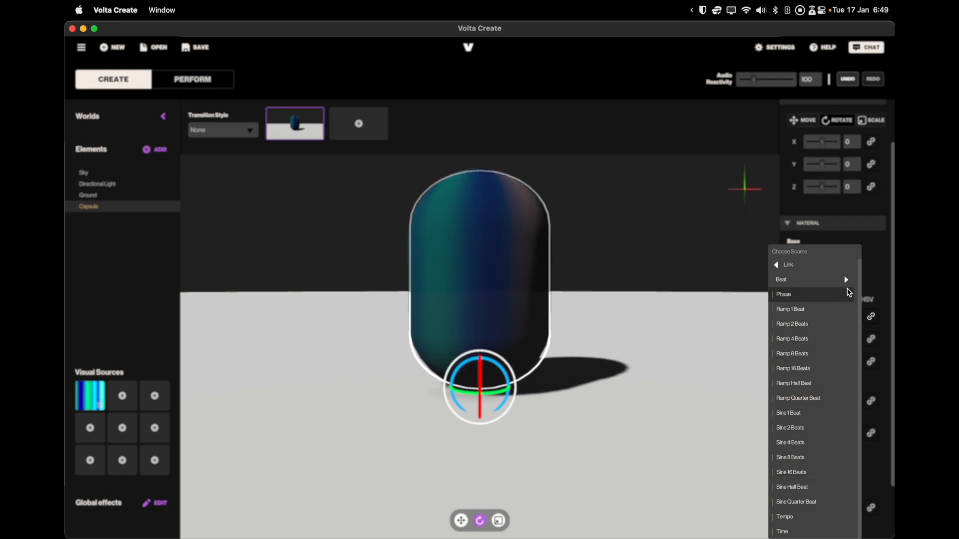
pyautogui.click(192, 79)
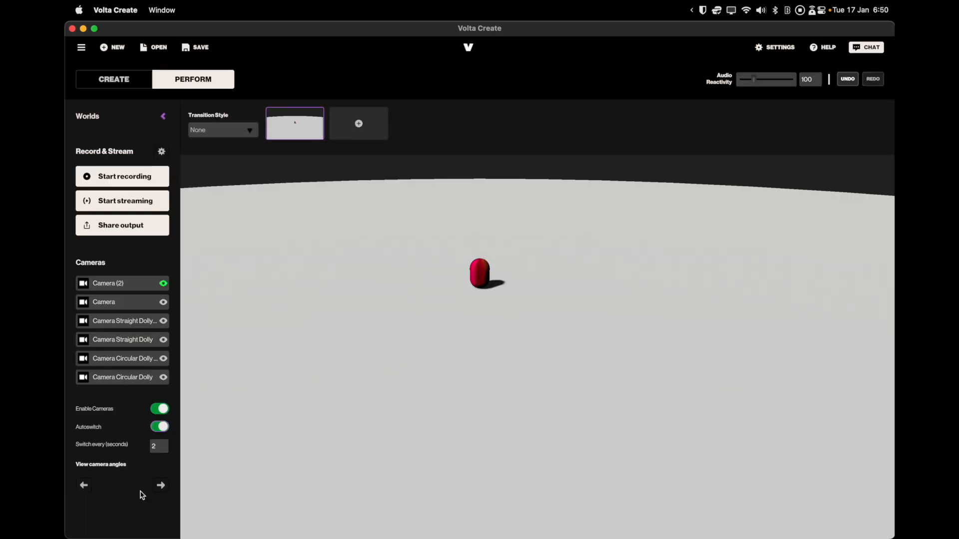
# - Set auto camera switching to 5 seconds and open Settings > Stream & Record
pyautogui.click(162, 321)
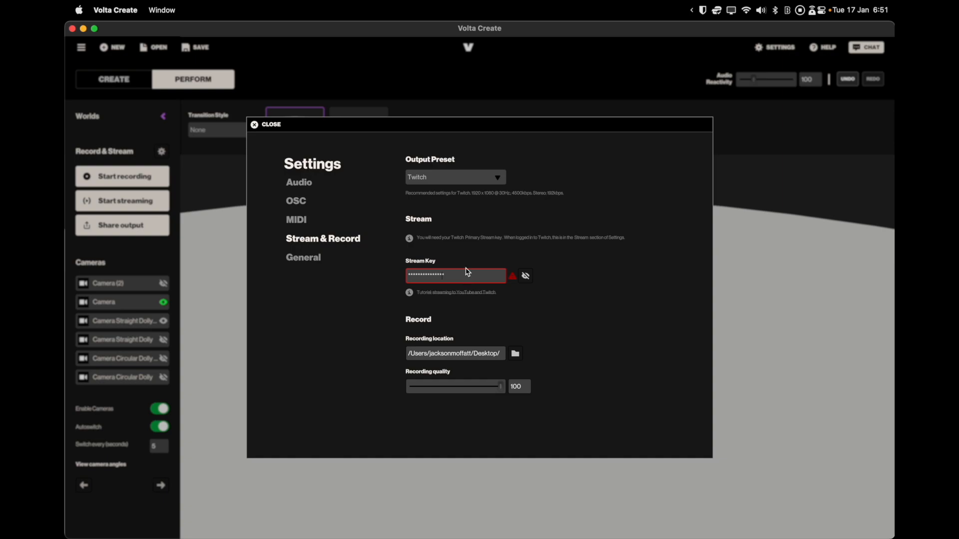
# - Select the YouTube output preset, then go to the MIDI settings page
pyautogui.click(455, 177)
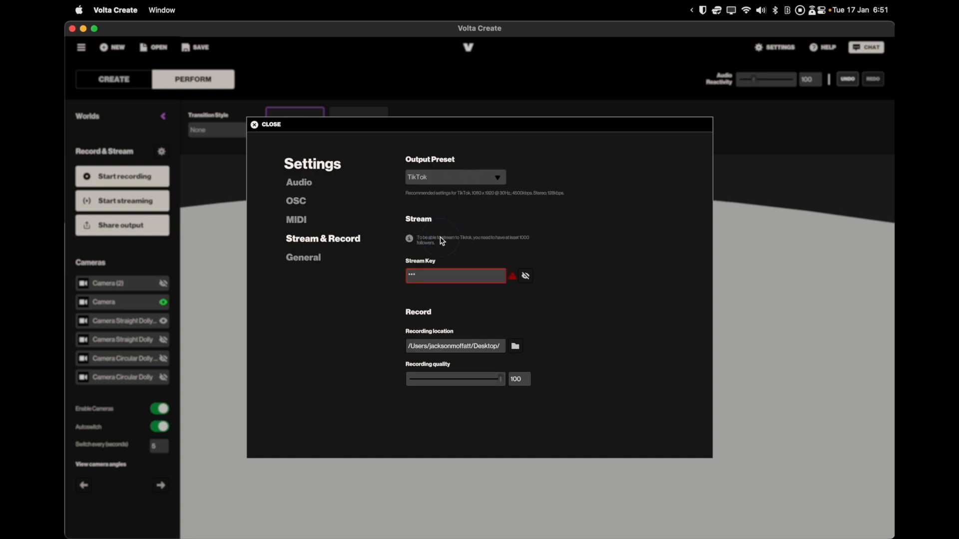
pyautogui.click(454, 177)
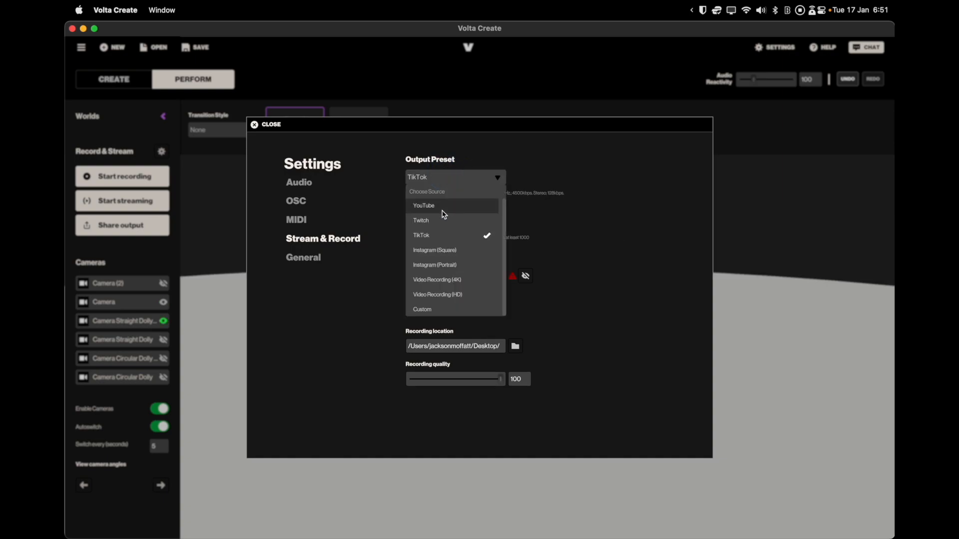
pyautogui.click(423, 205)
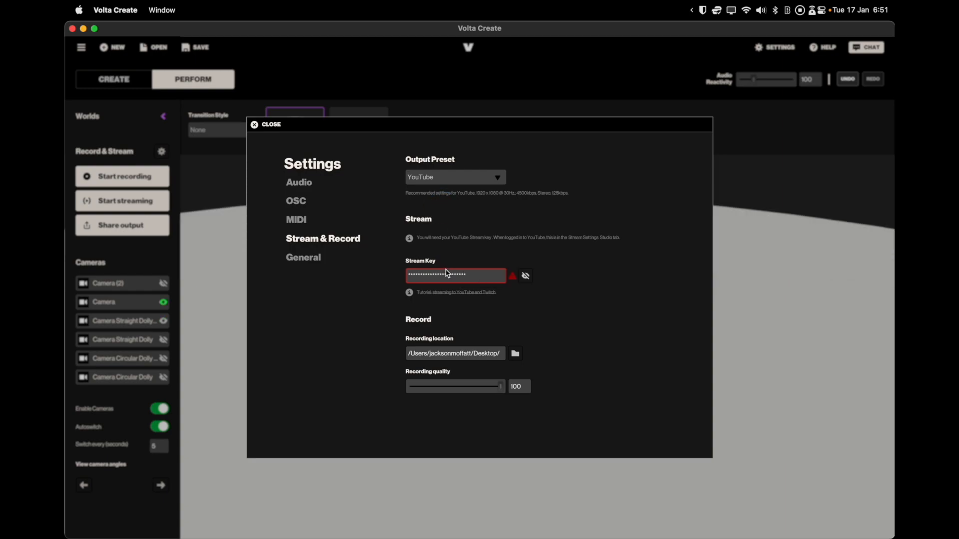
pyautogui.click(295, 219)
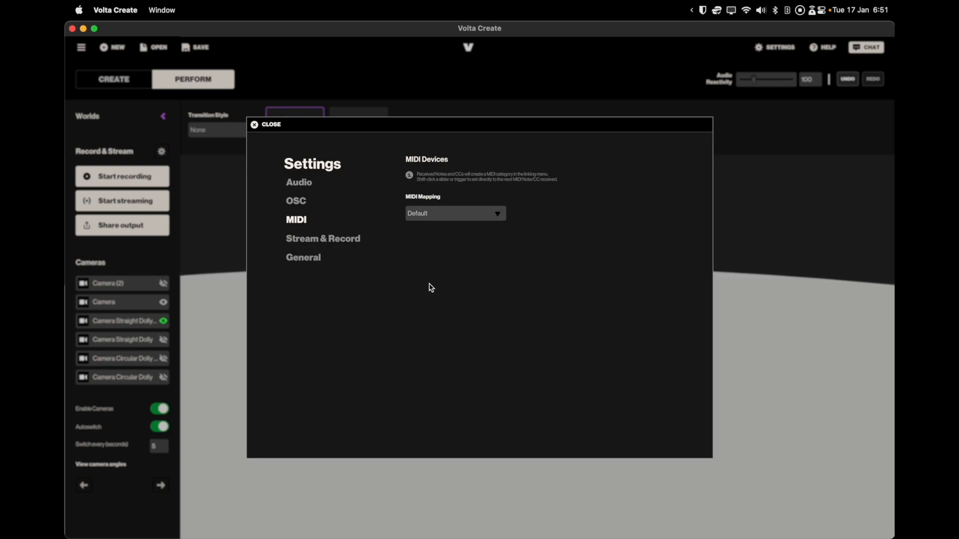
# - Expand the MIDI Mapping dropdown showing Default and DJ controller presets
pyautogui.click(454, 213)
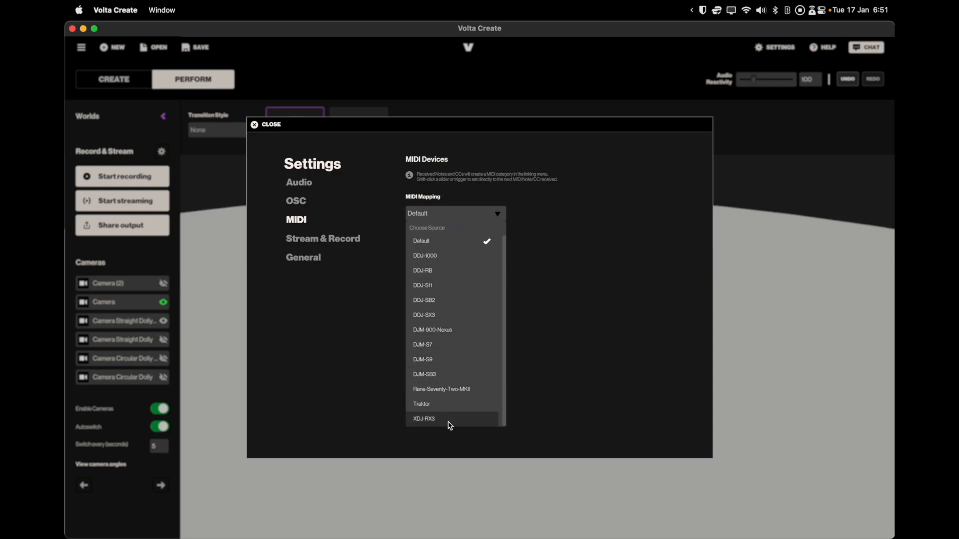
pyautogui.moveTo(465, 256)
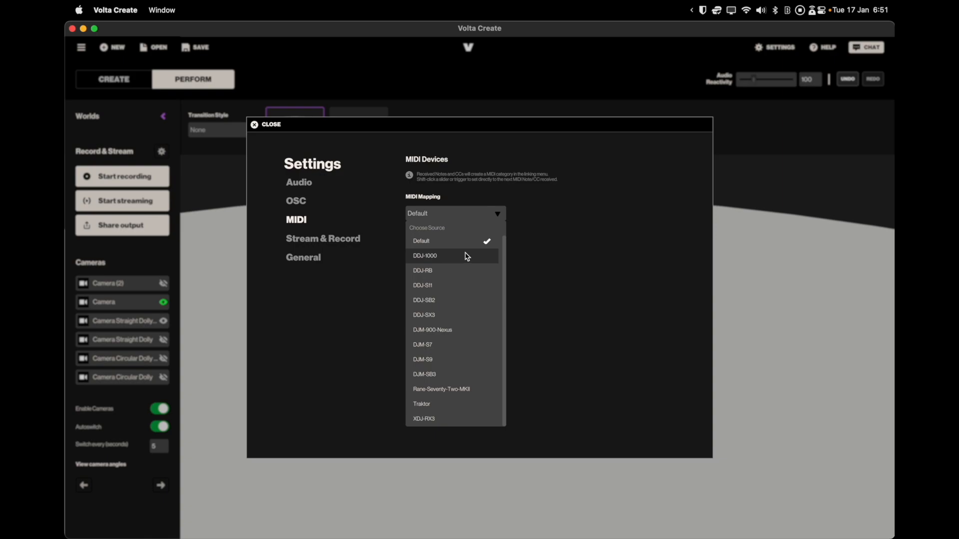